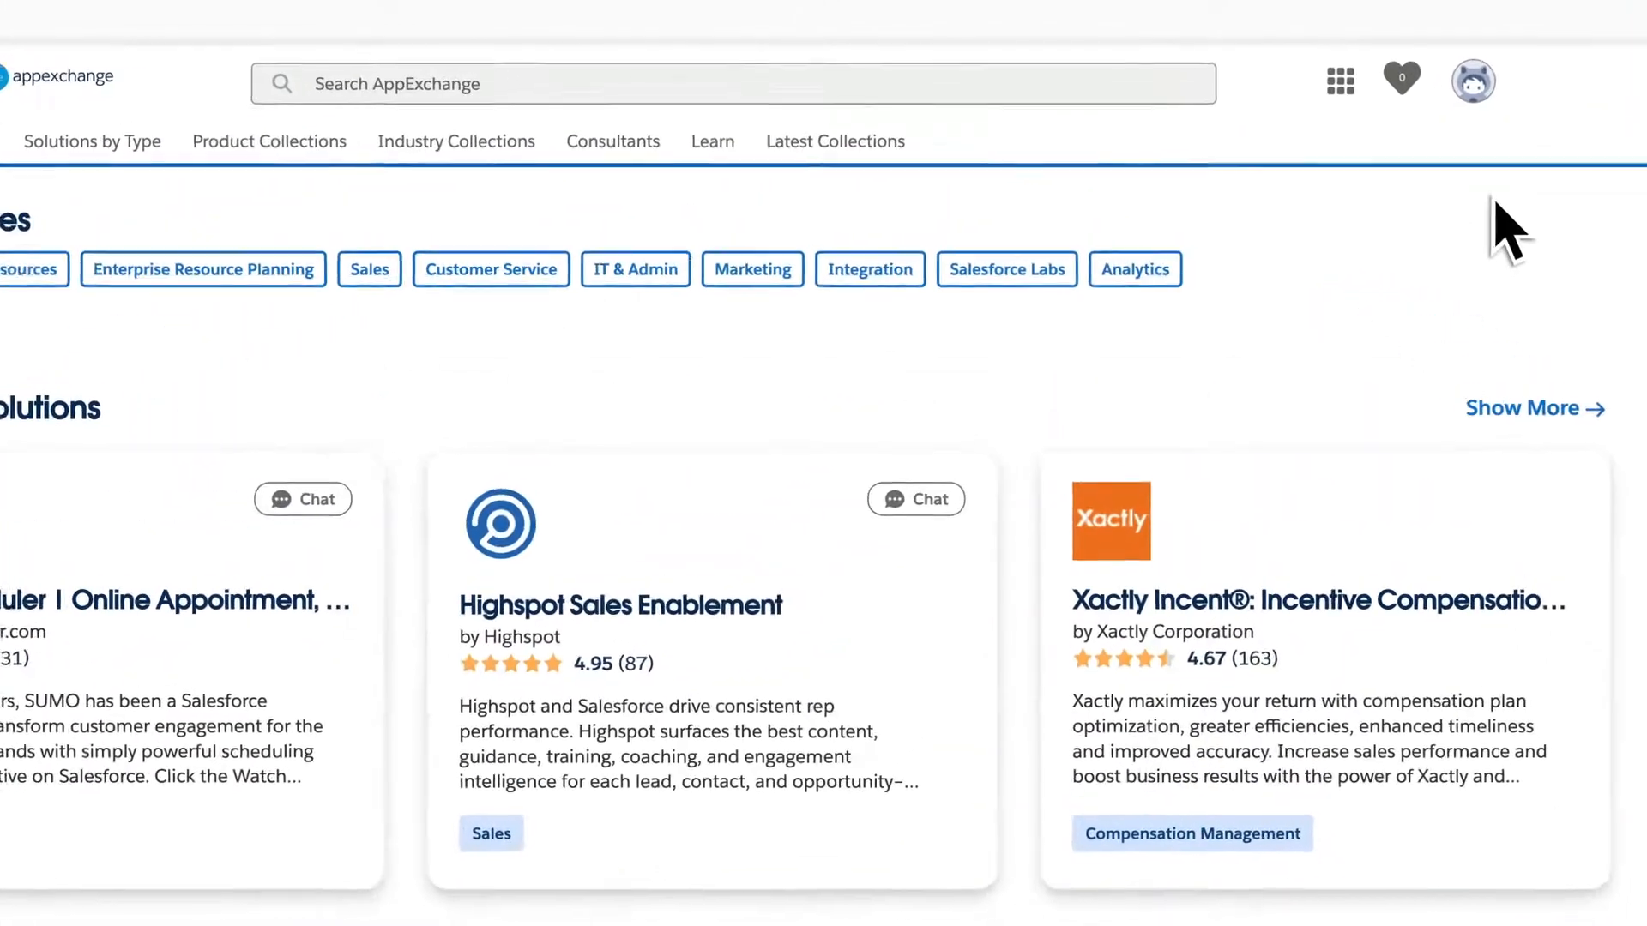
Bring the Inspired by Your Searches recommendations into view on the home page.
left_click(1472, 81)
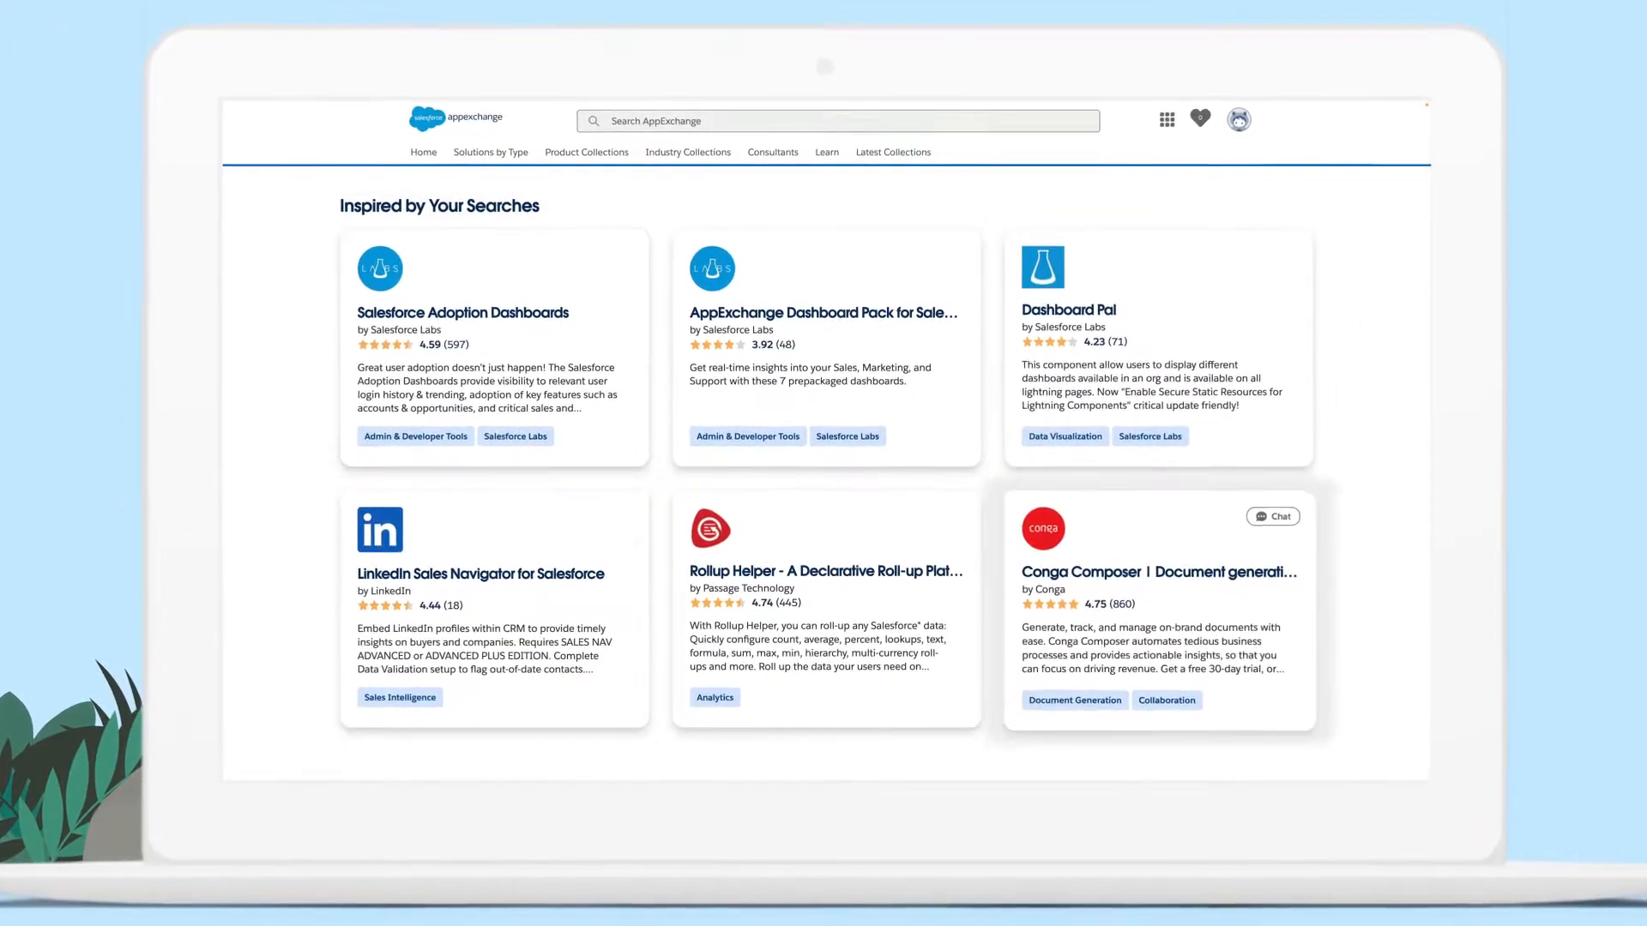
scroll("up", 3)
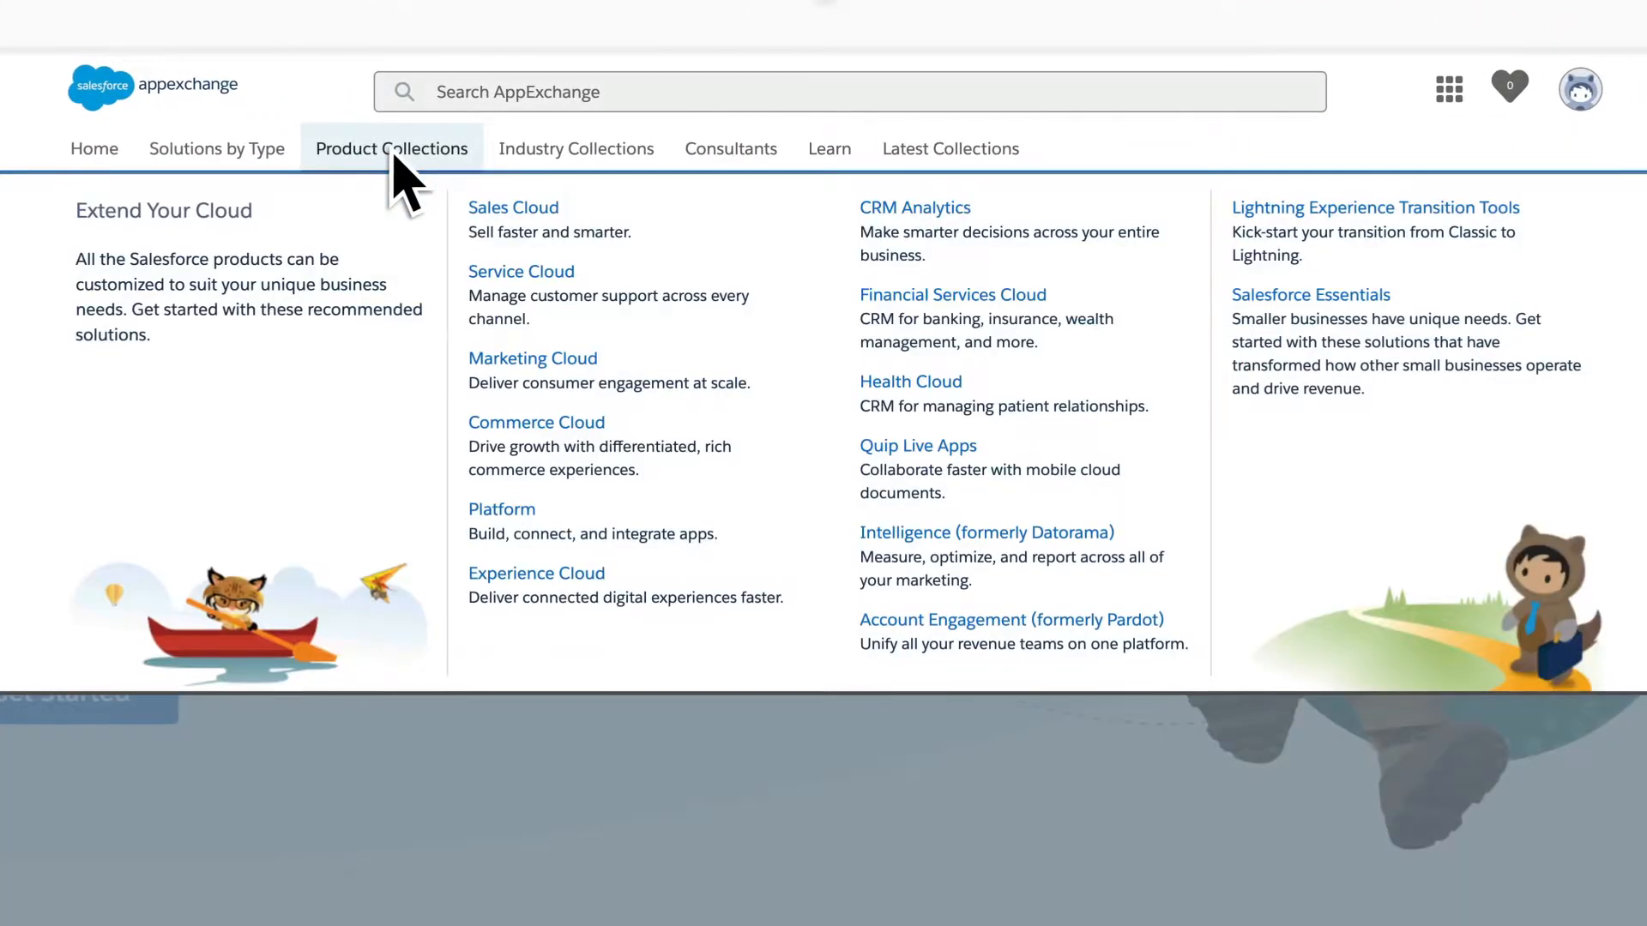
Browse the industry collections and type 'Automation' into the search bar.
left_click(576, 148)
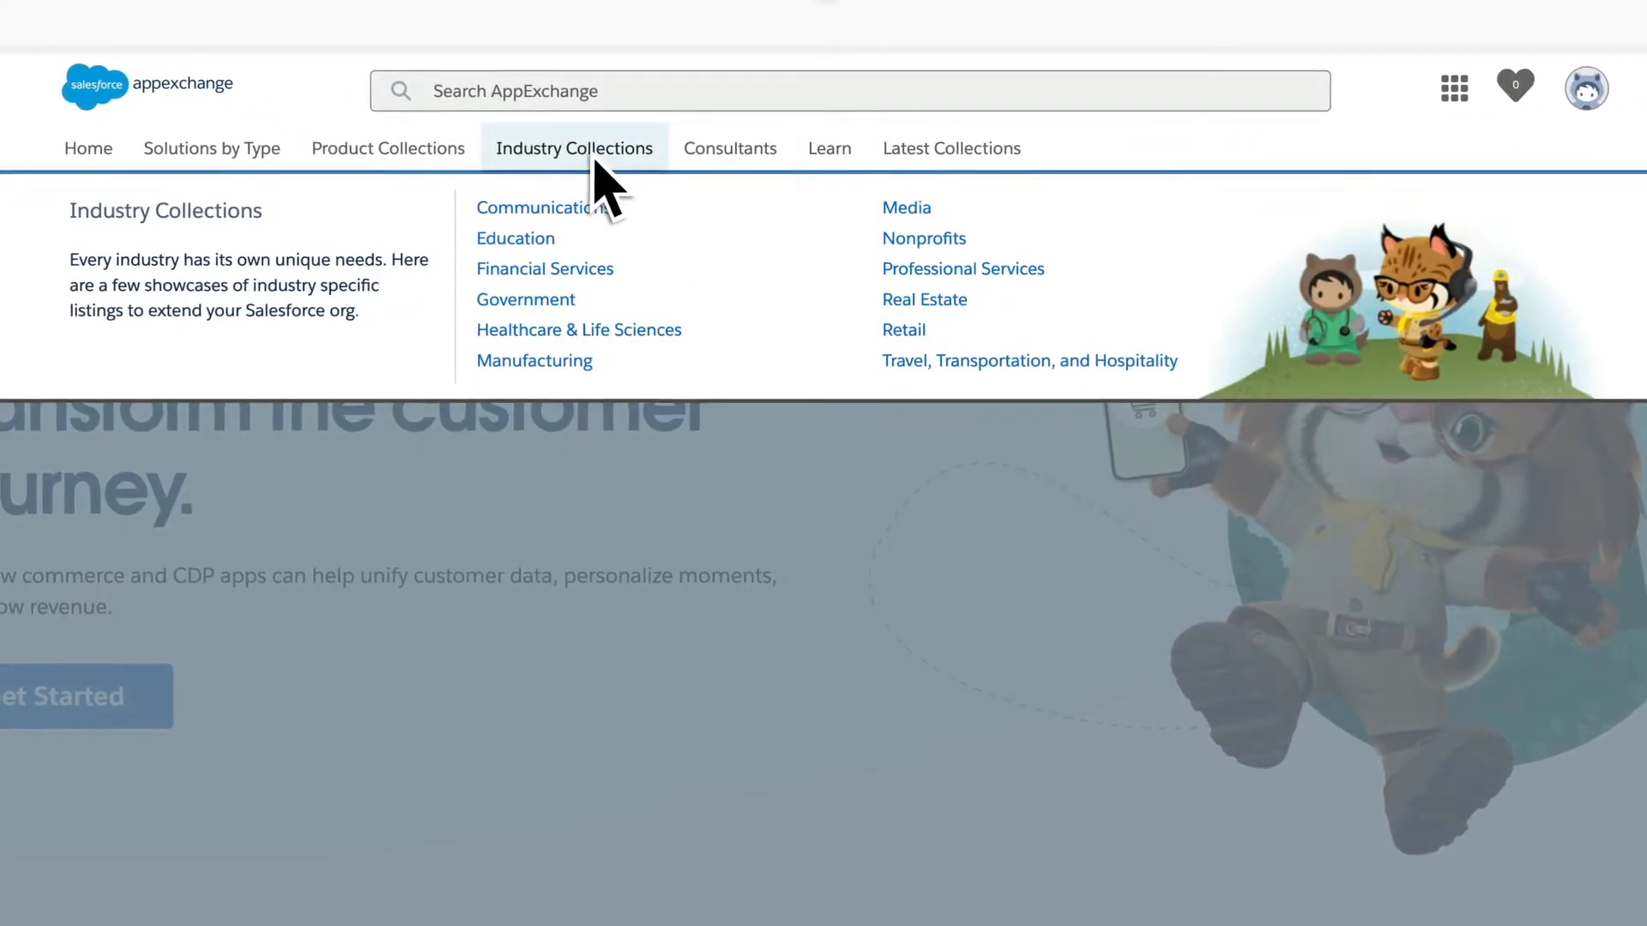
type("A")
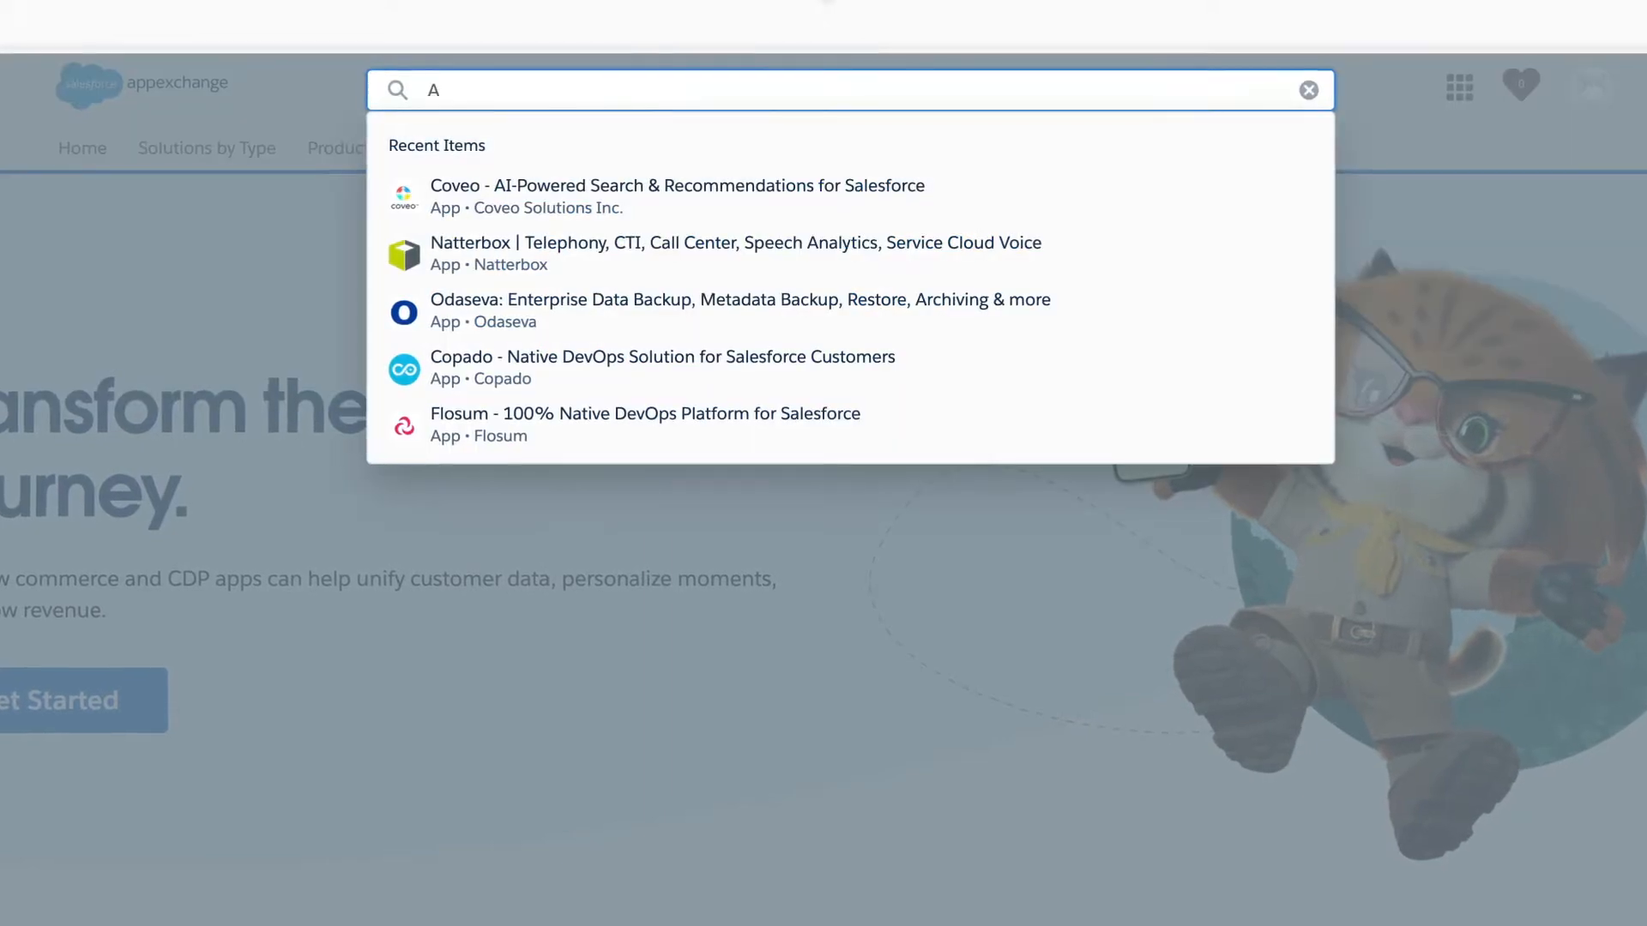
type("utomation")
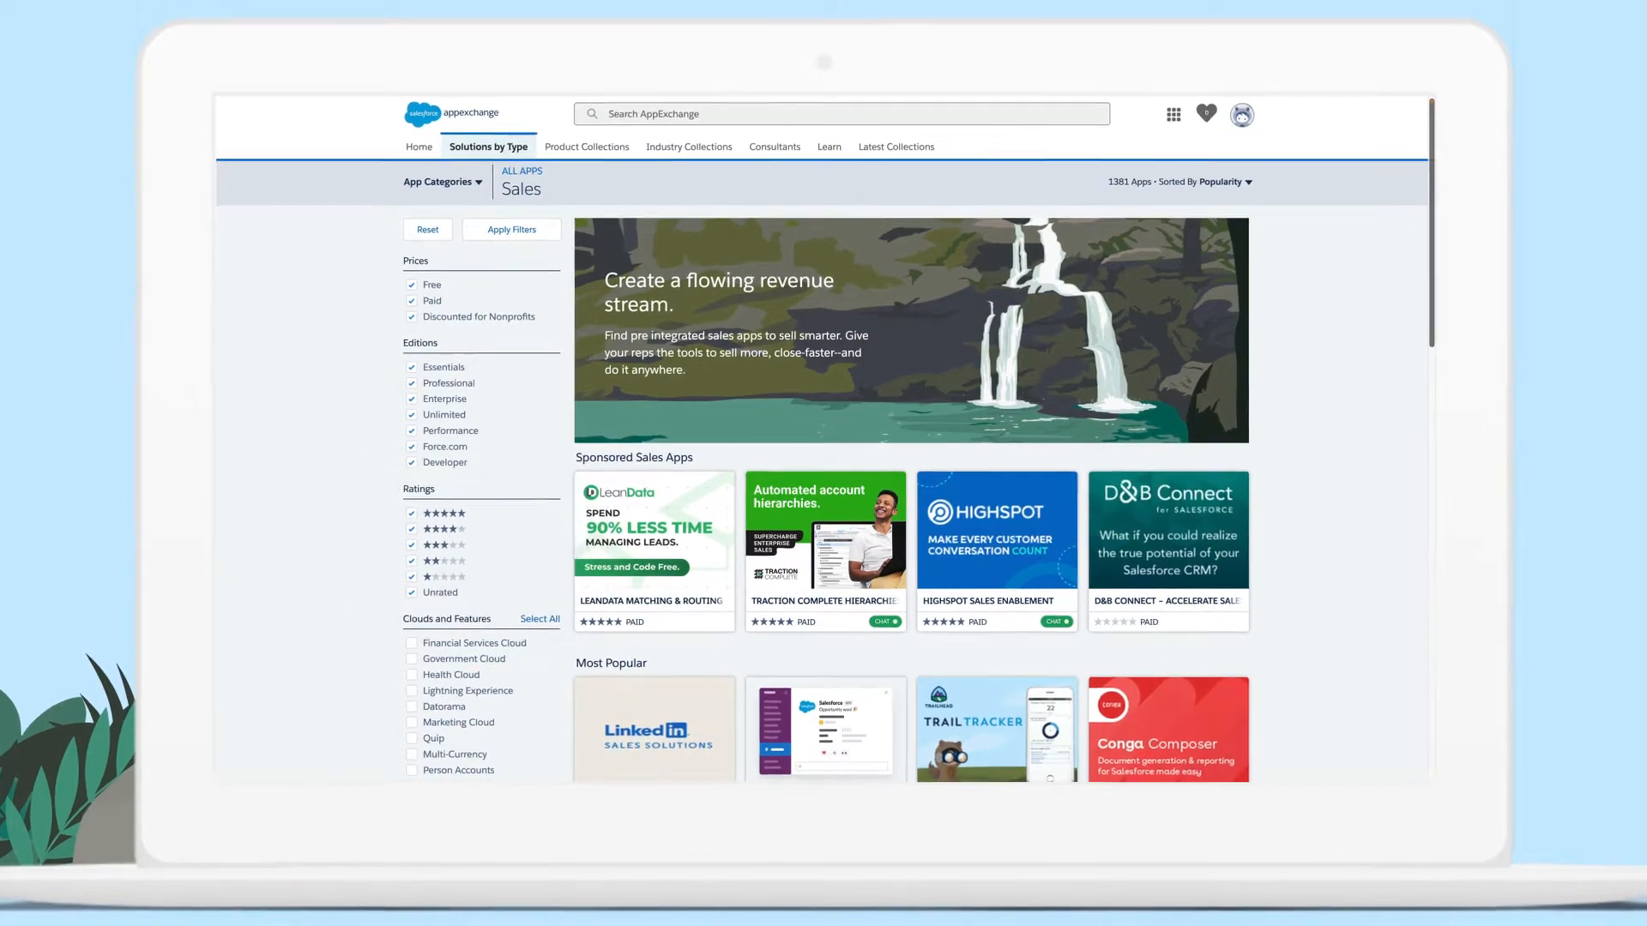
Open the Conga Composer tile under Most Popular sales apps.
scroll("down", 3)
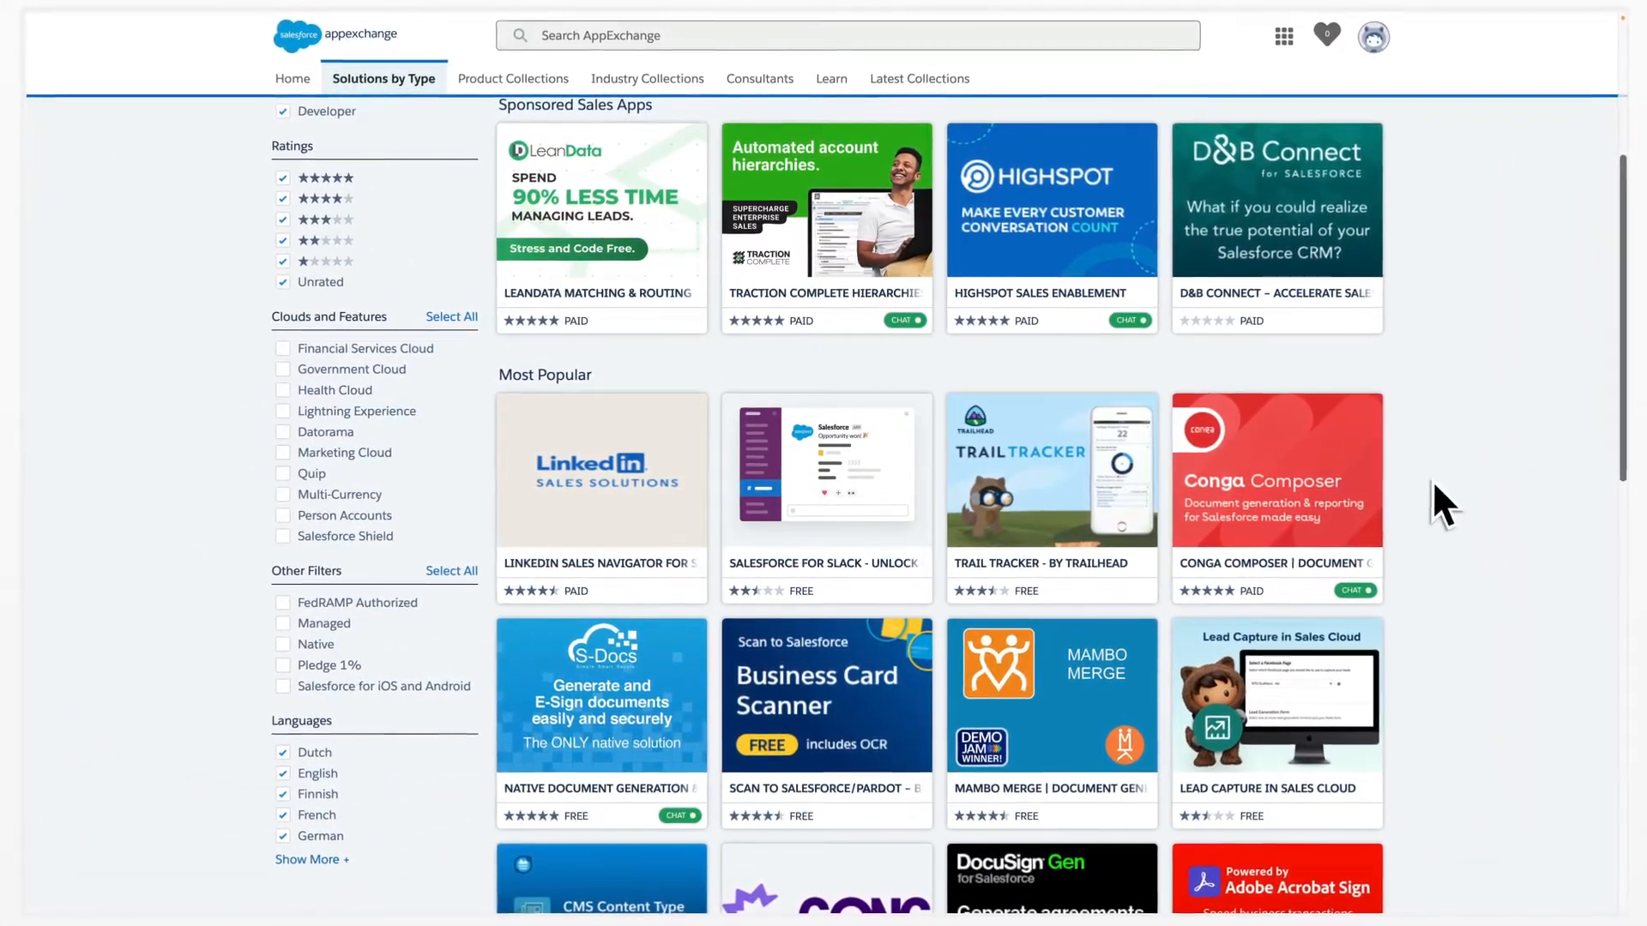
left_click(1275, 467)
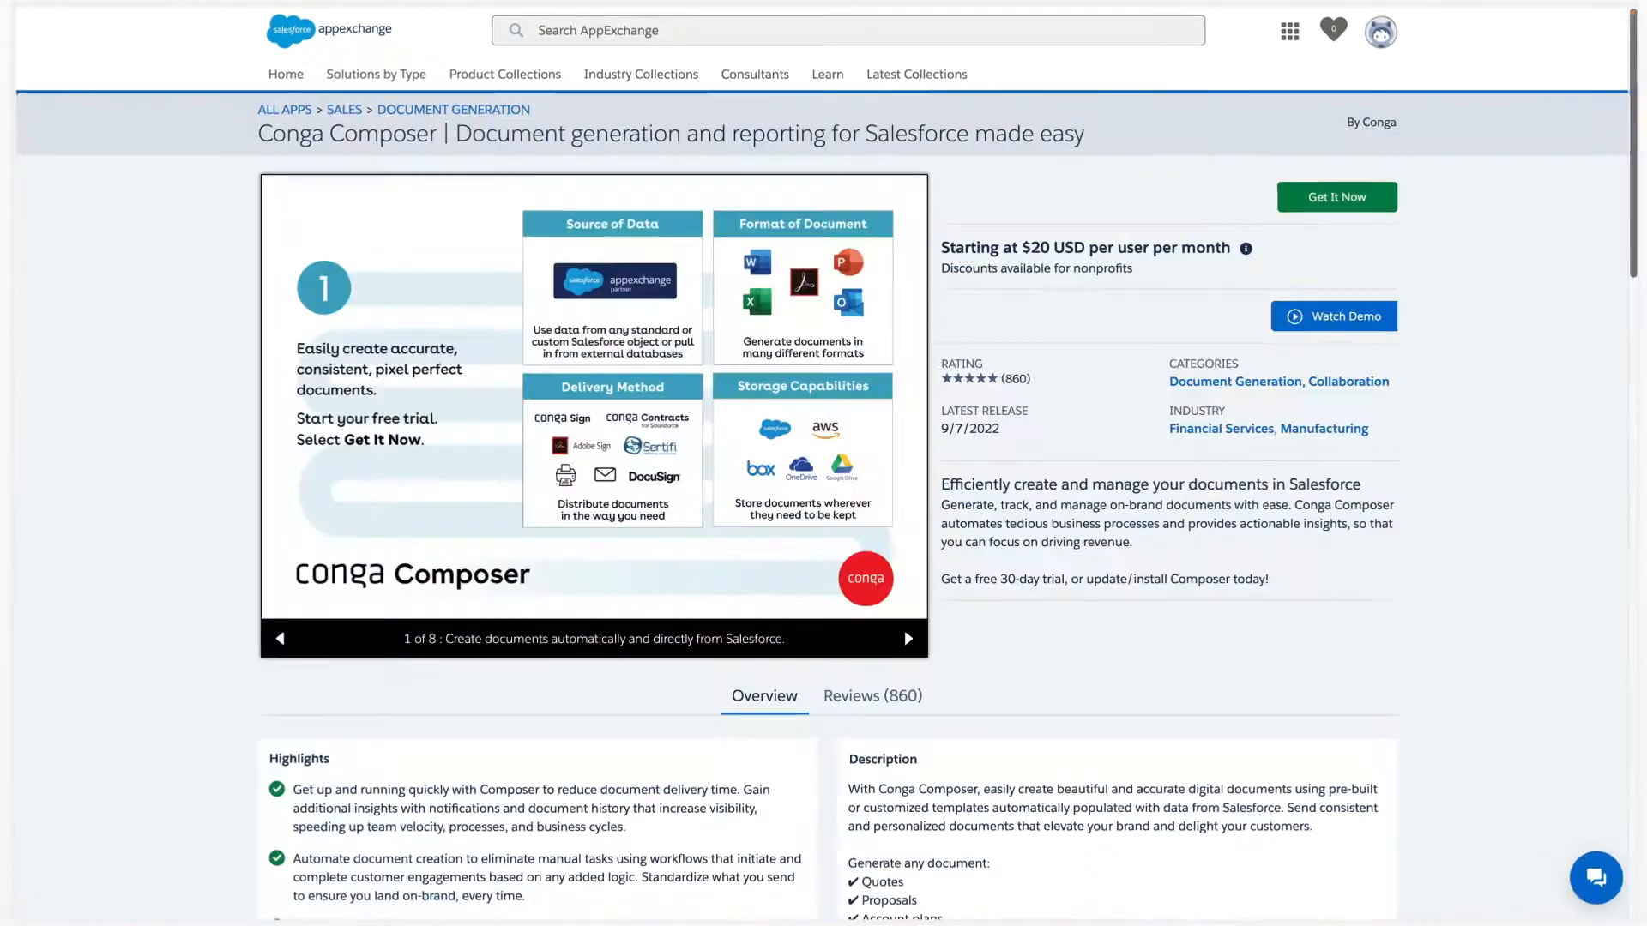
Open and close the Conga chat, then show the Reviews (860) tab.
scroll("down", 3)
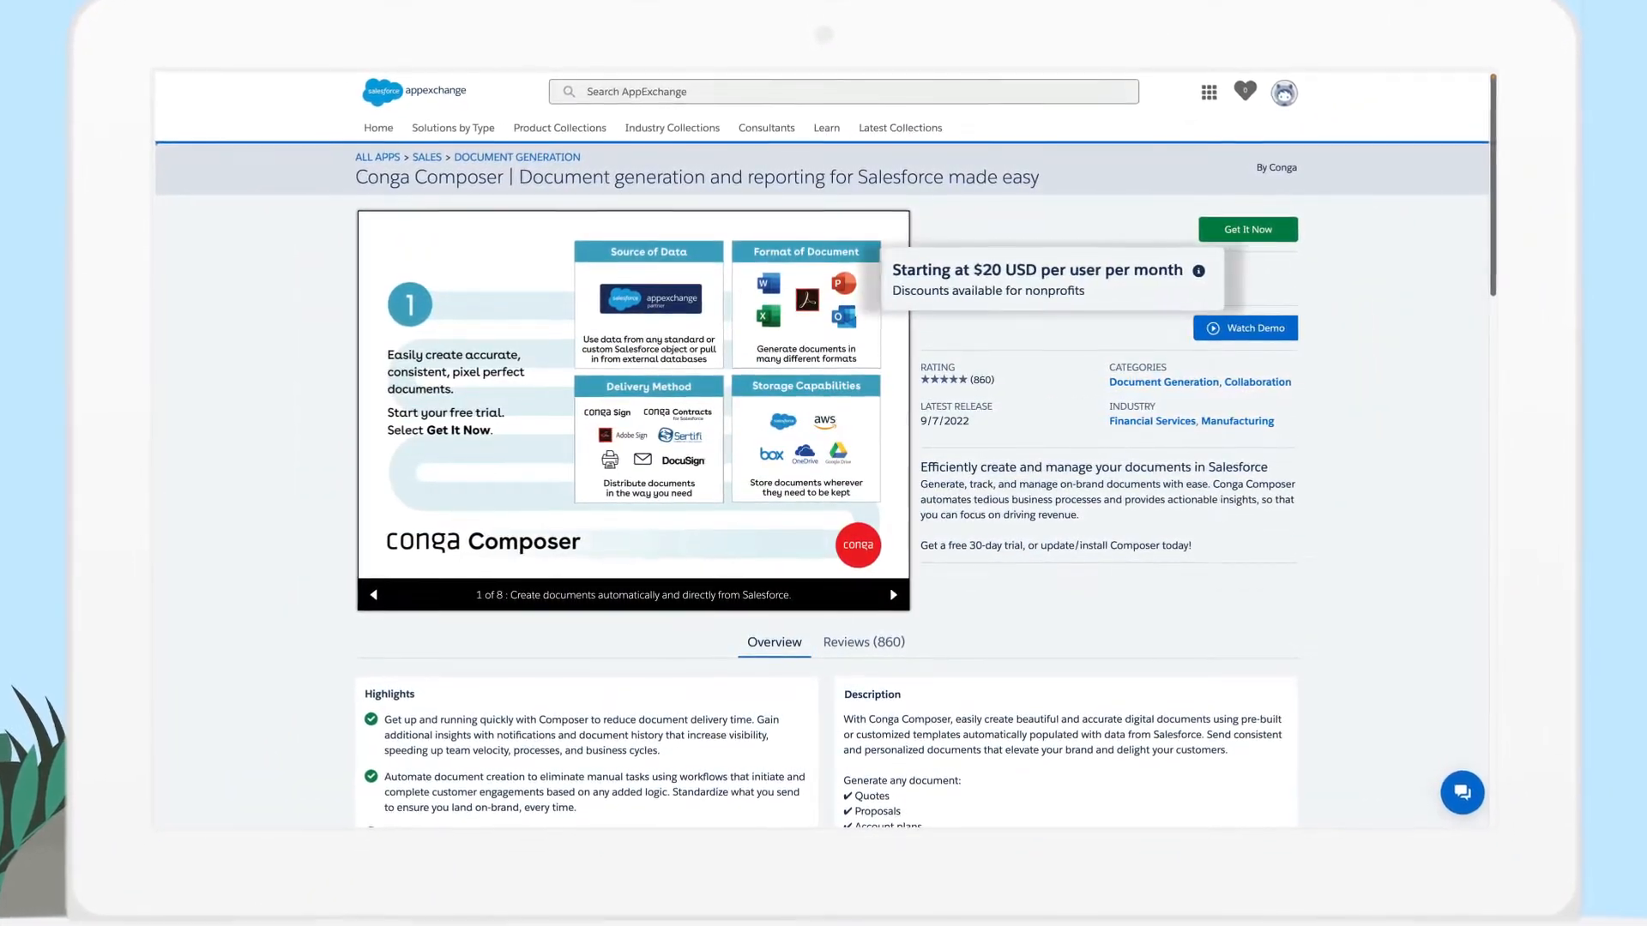
left_click(1461, 792)
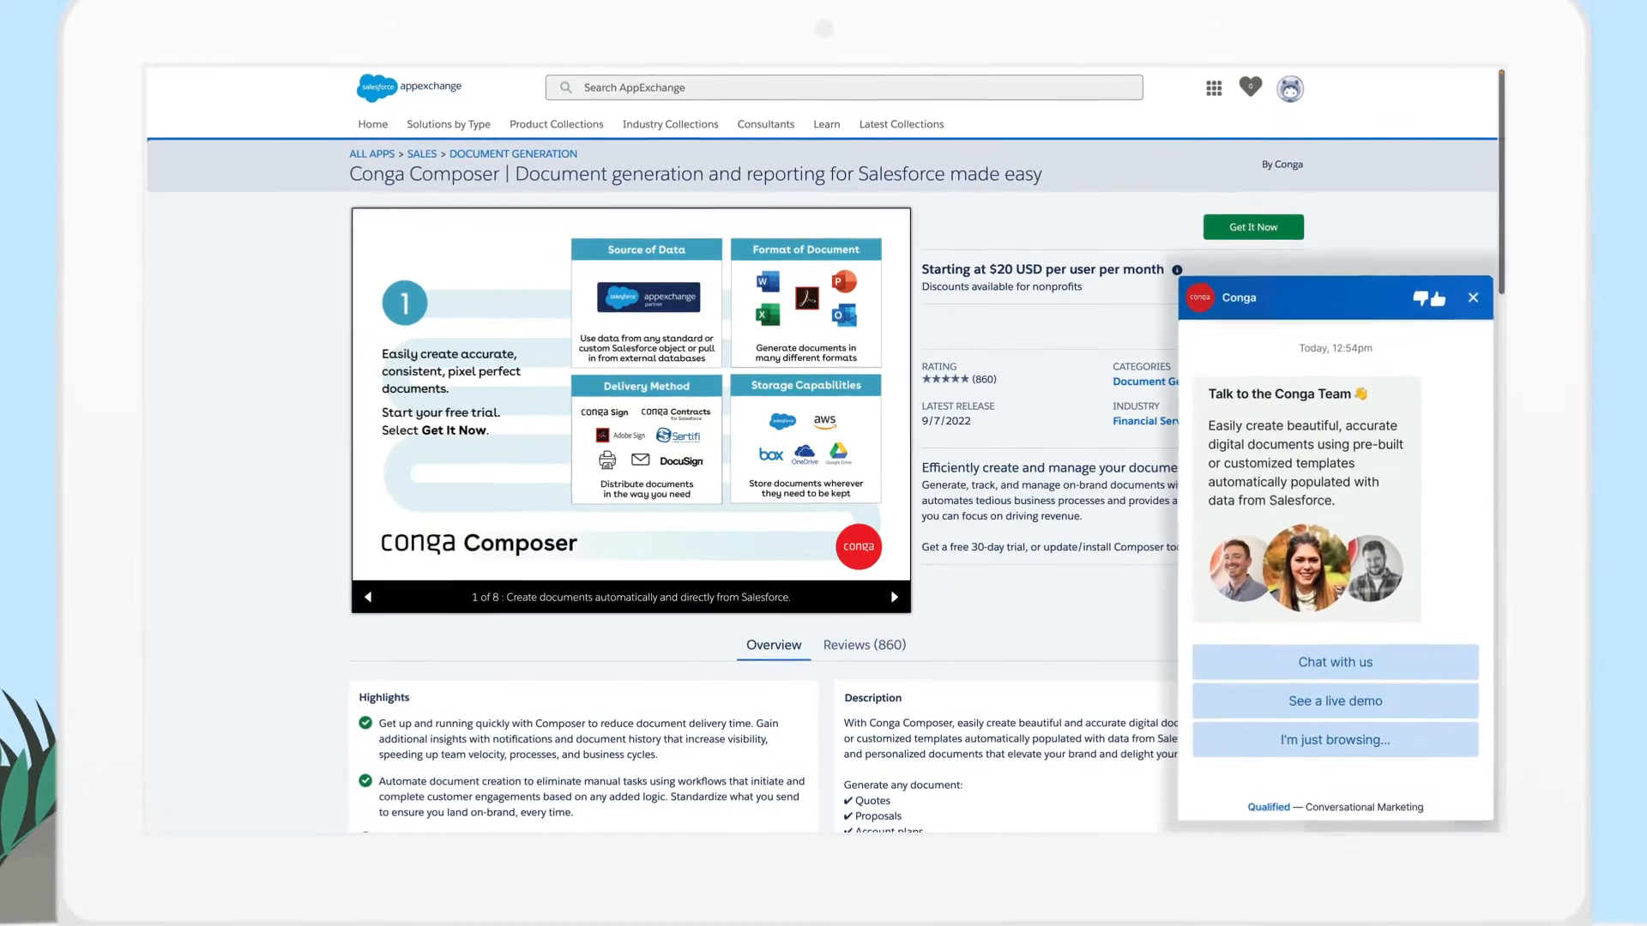
left_click(864, 649)
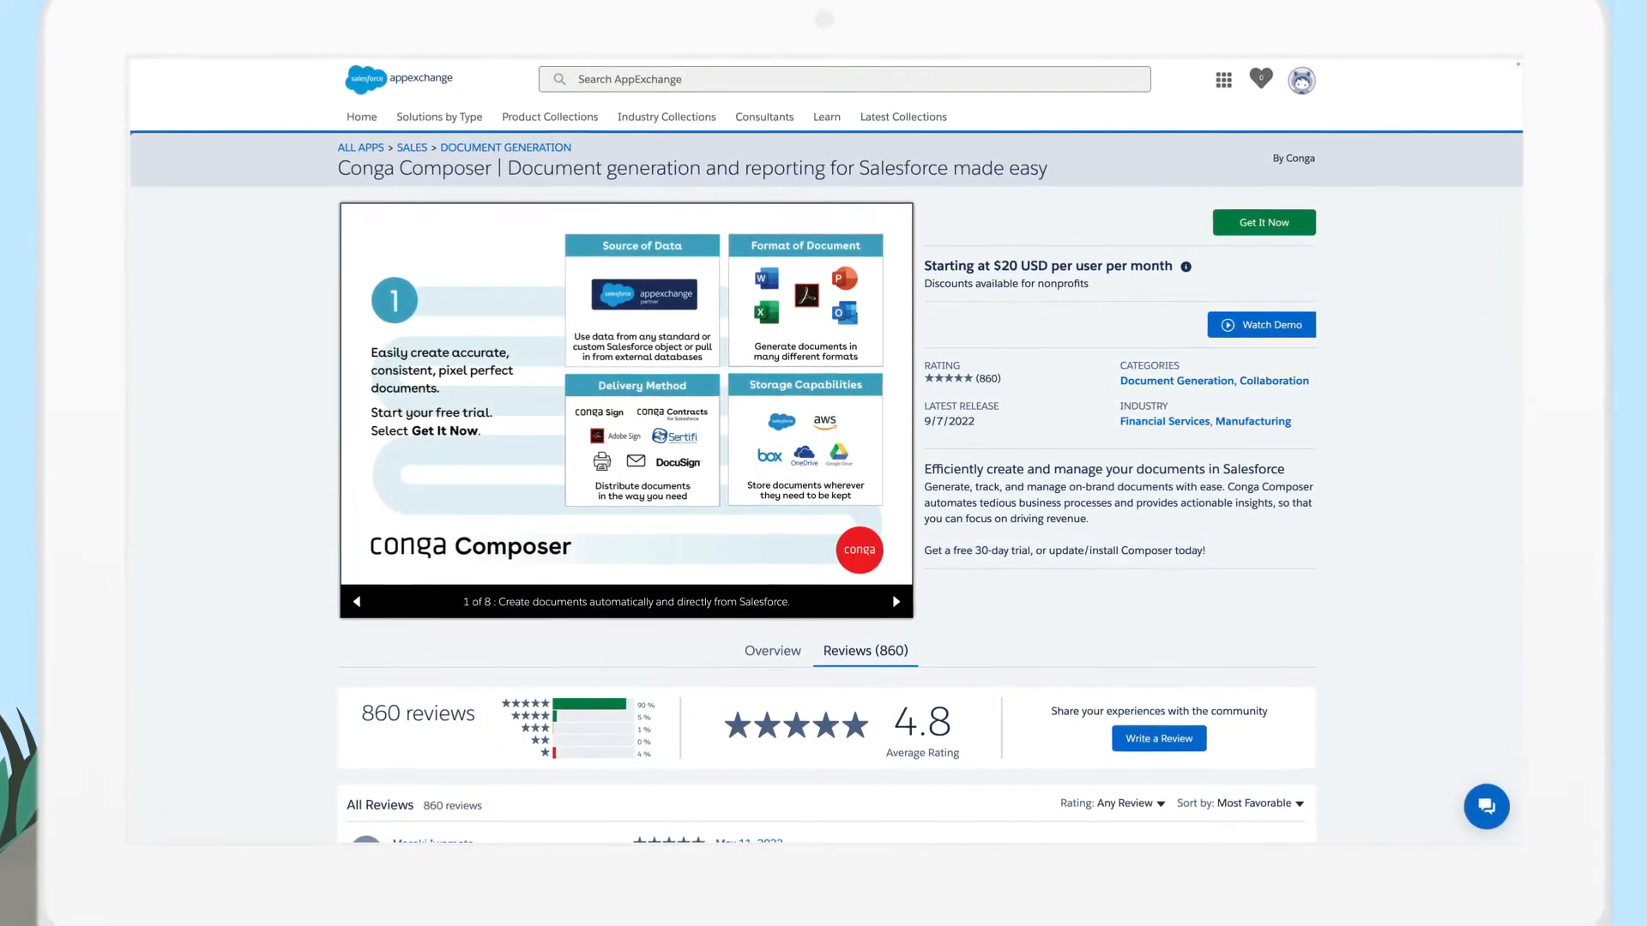
Scroll through the All Reviews list of Conga Composer community reviews.
scroll("down", 3)
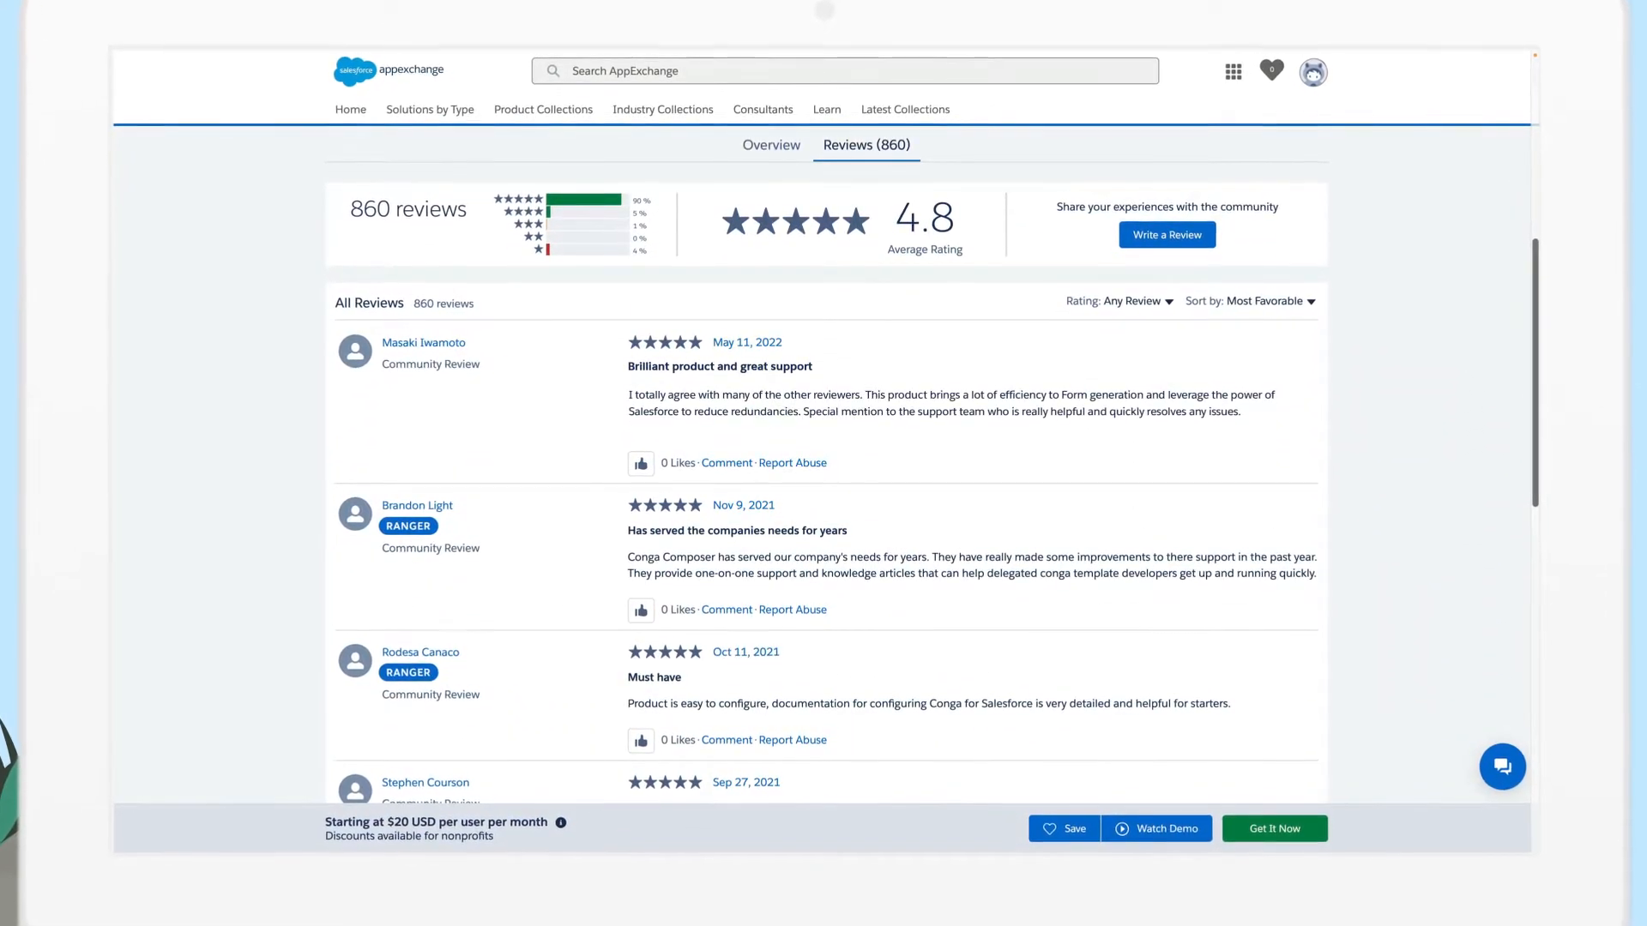
scroll("up", 3)
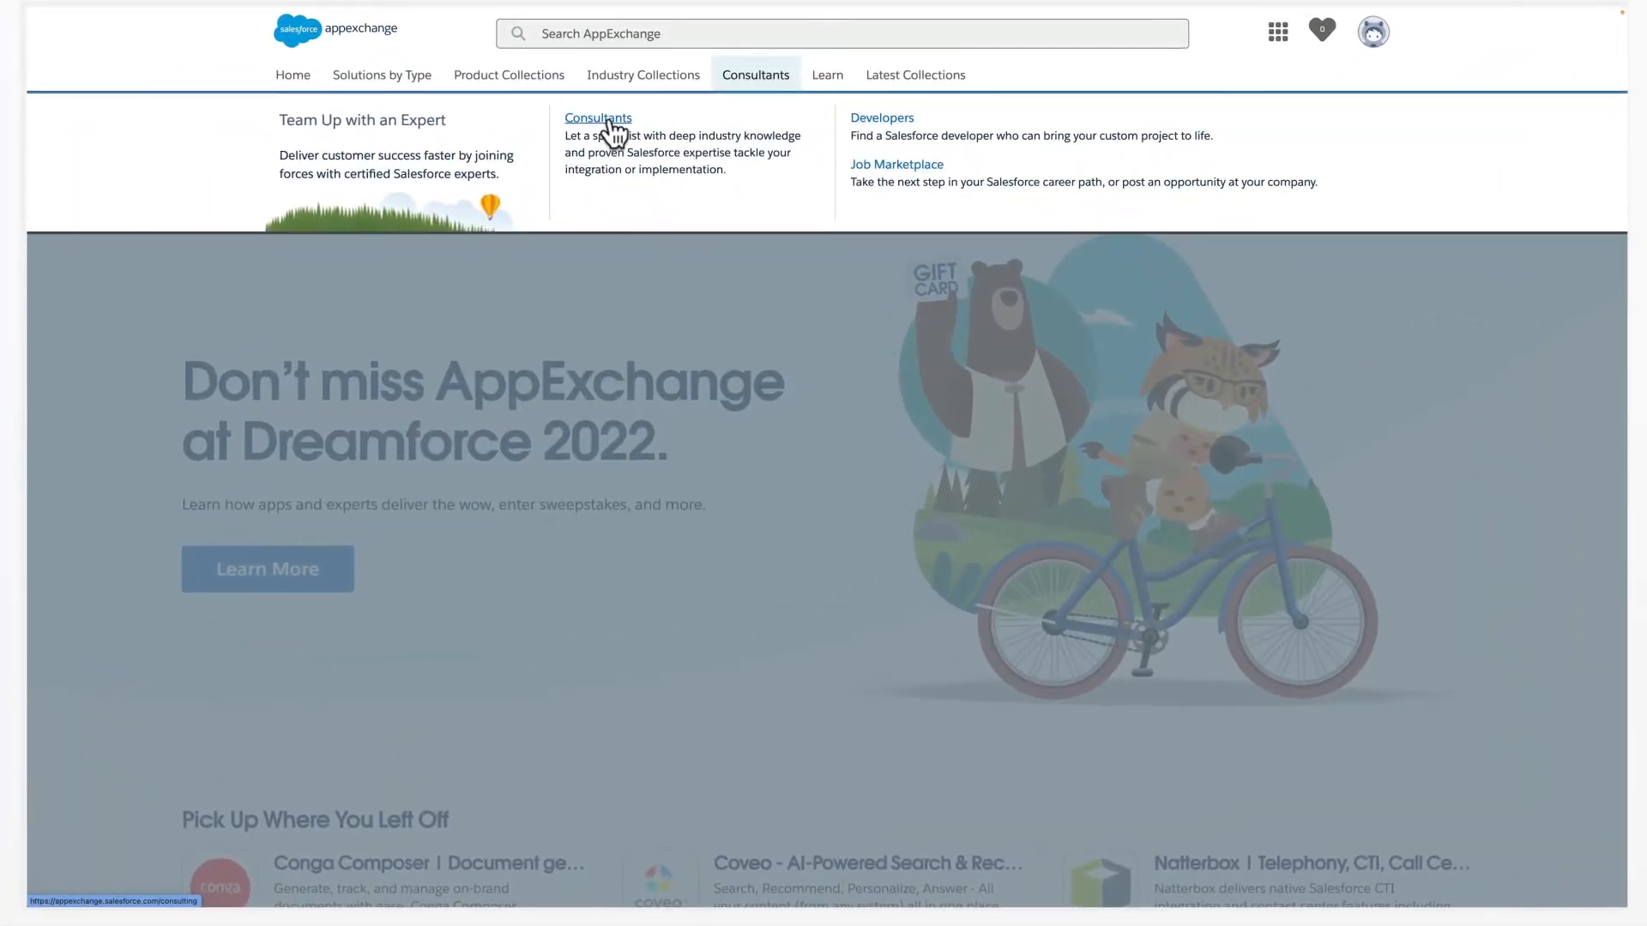
Open Consultants from the top-nav dropdown and scroll the 2,155 results.
left_click(598, 118)
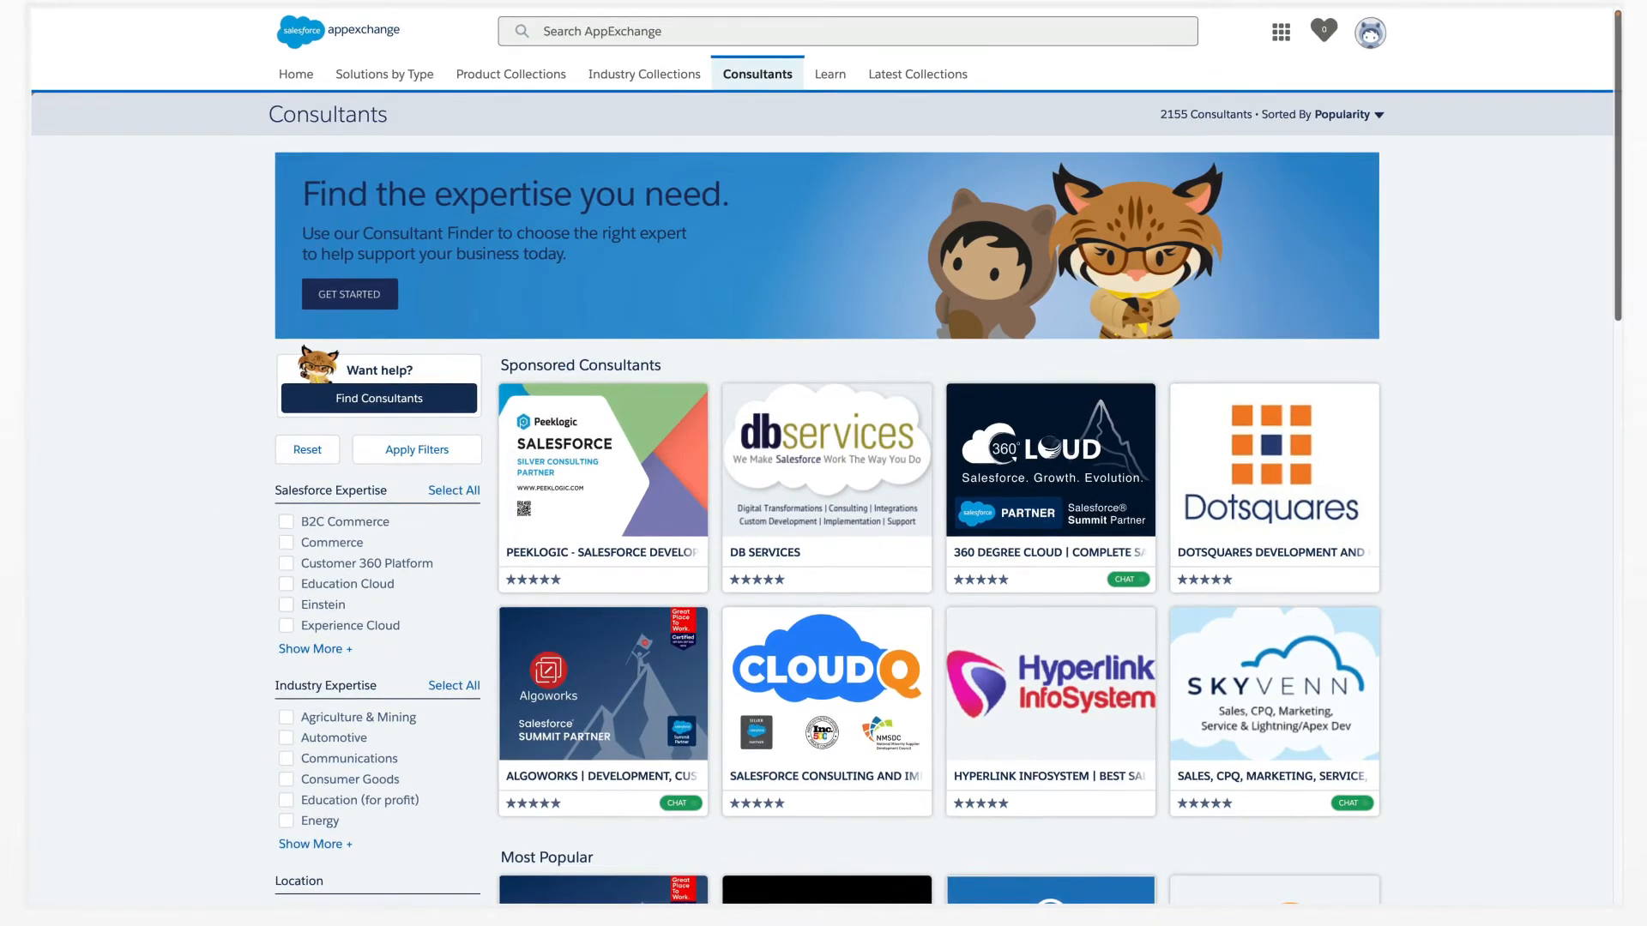
scroll("down", 3)
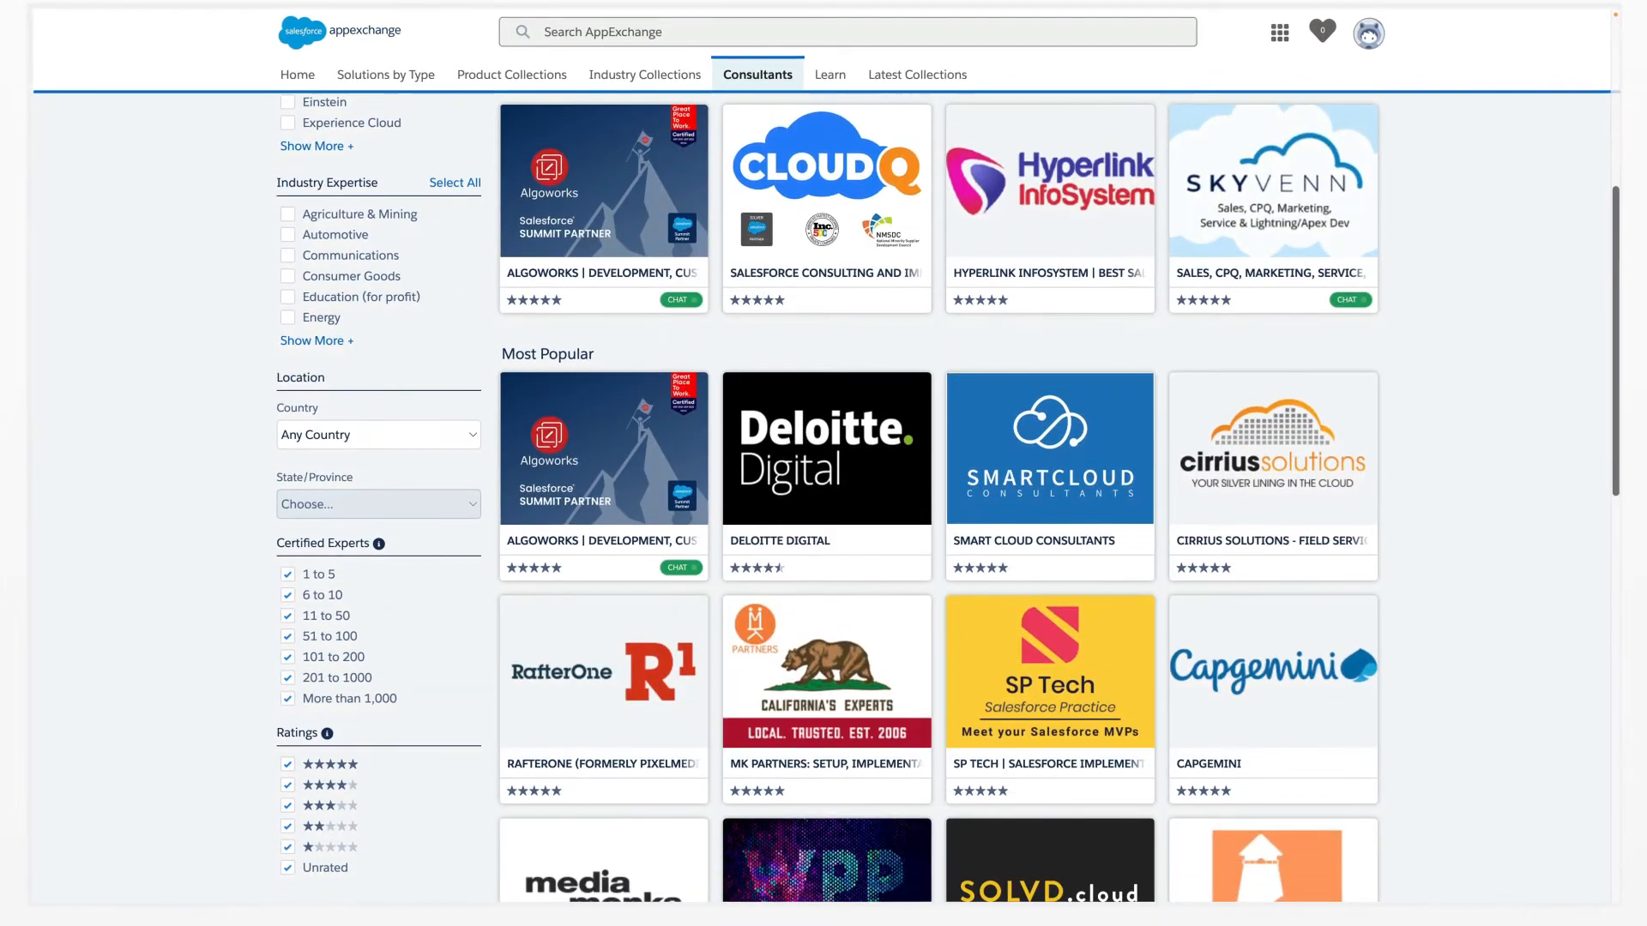